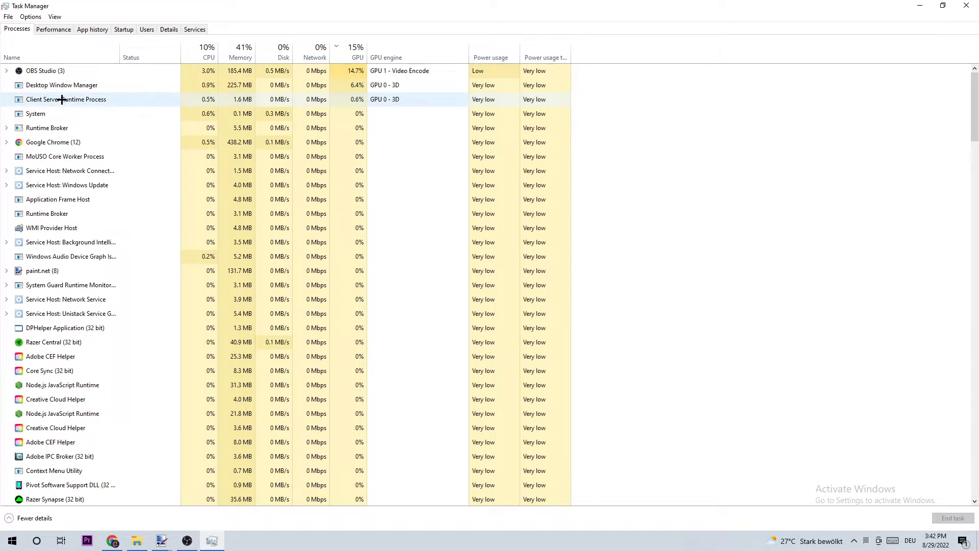
mouse_move(91, 200)
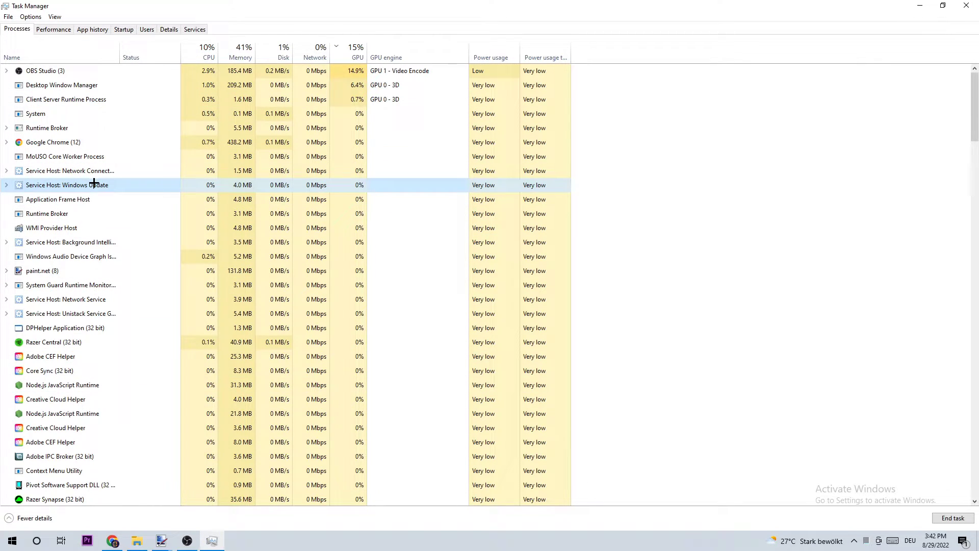
Step: Leave the Task Manager process list and bring up the Steam desktop shortcut's Properties dialog
click(47, 213)
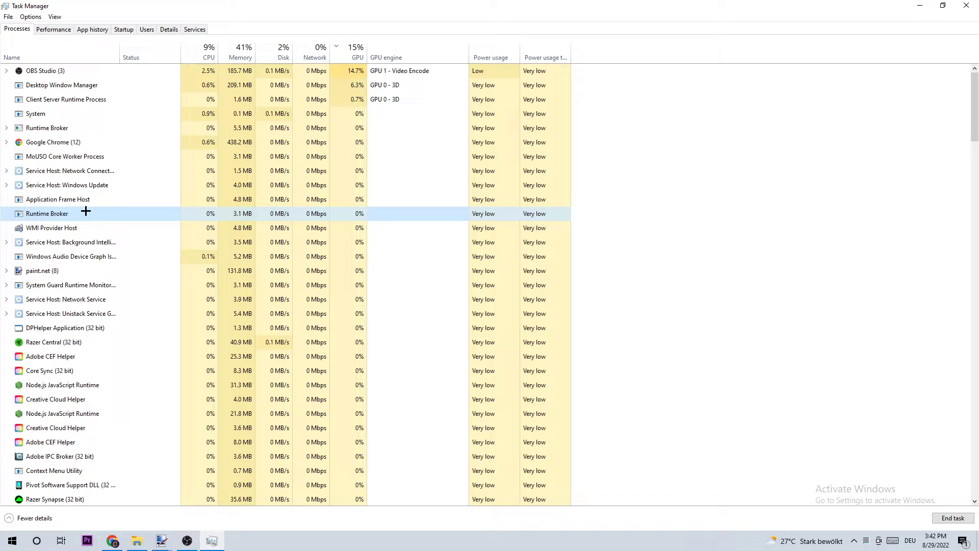
right_click(47, 199)
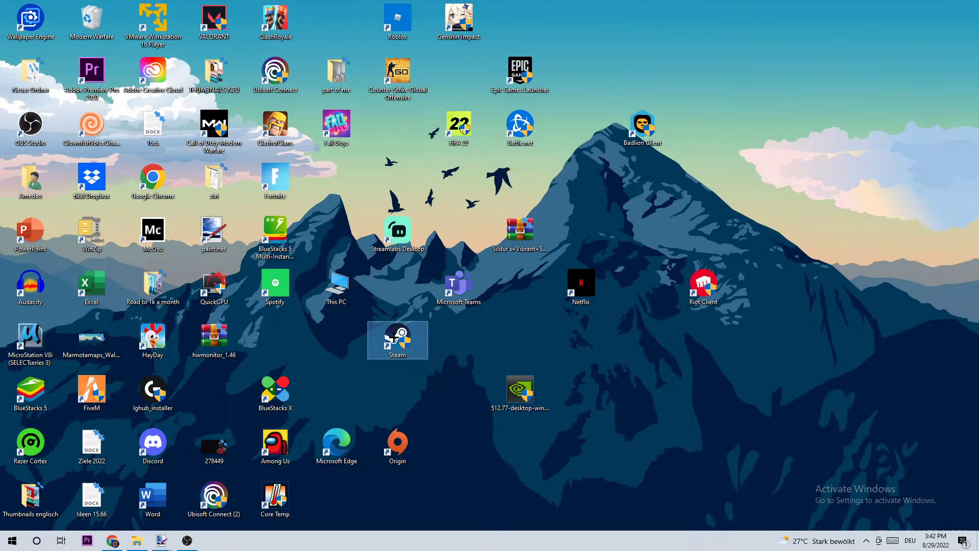
right_click(397, 340)
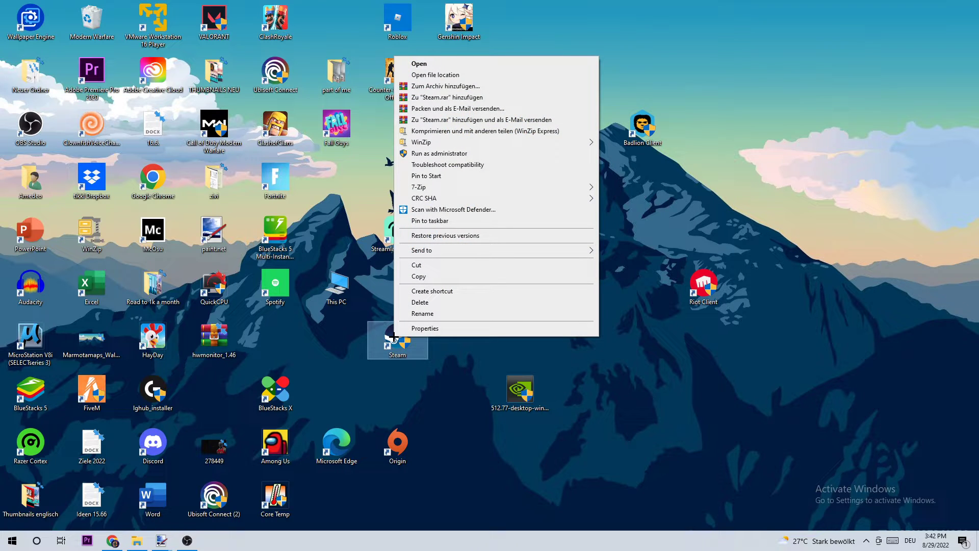
click(423, 328)
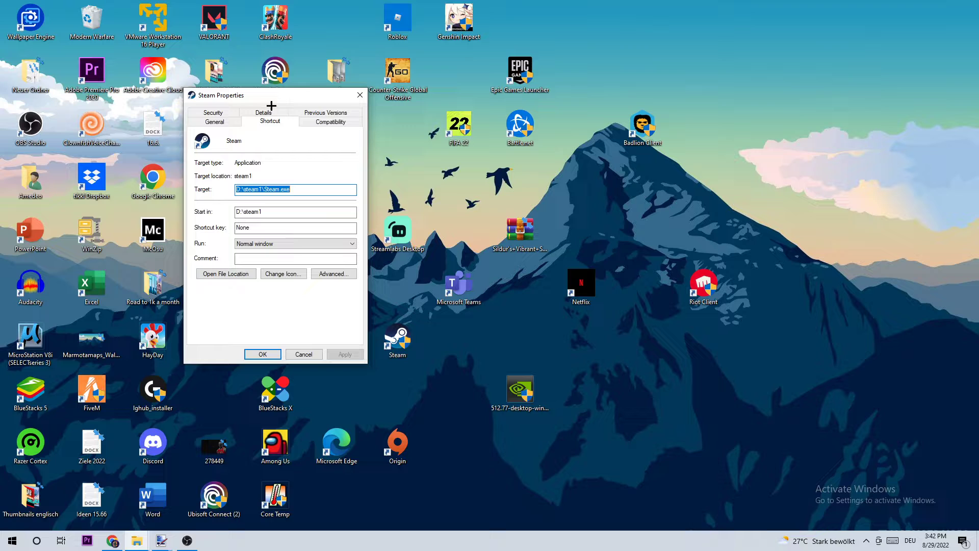
Step: Enable Windows 8 compatibility mode and Run as administrator for Steam, then confirm with OK
click(329, 121)
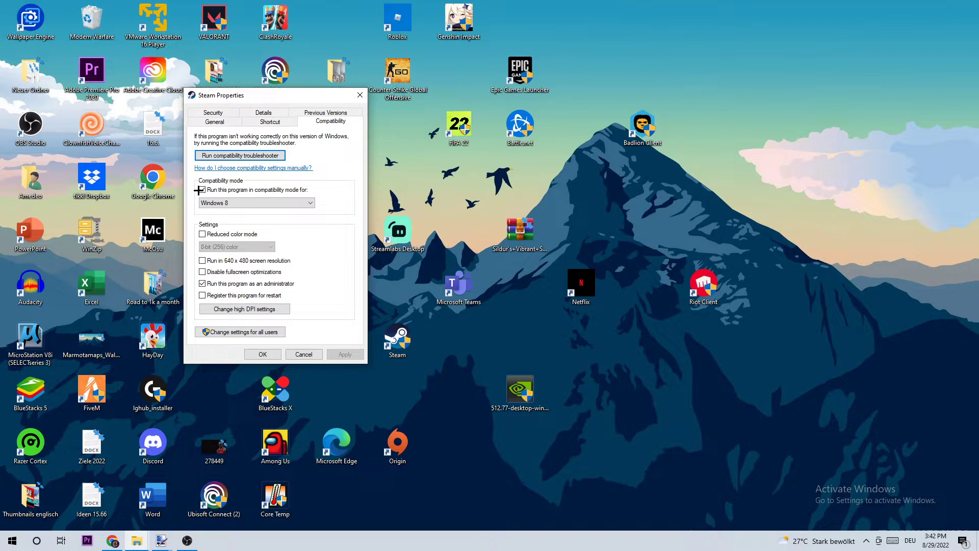
click(202, 190)
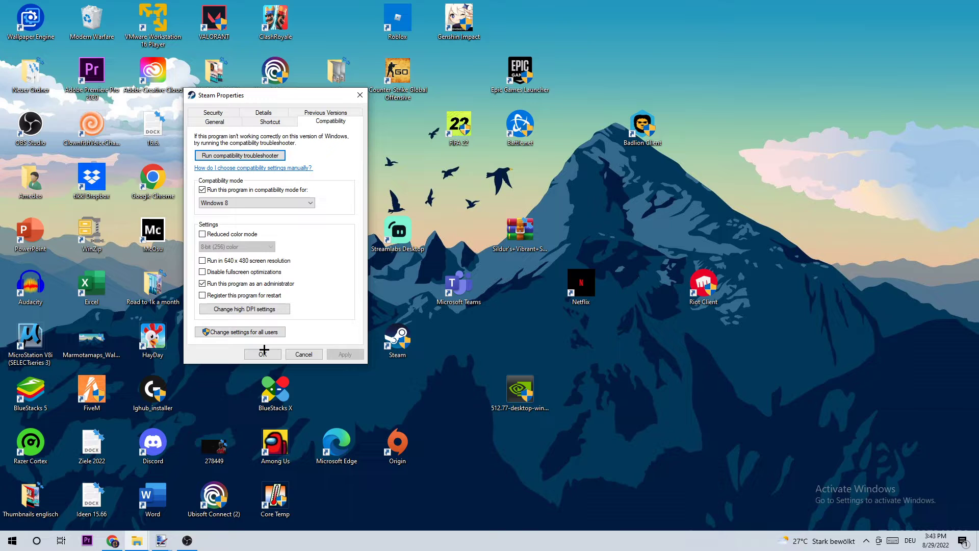
click(262, 354)
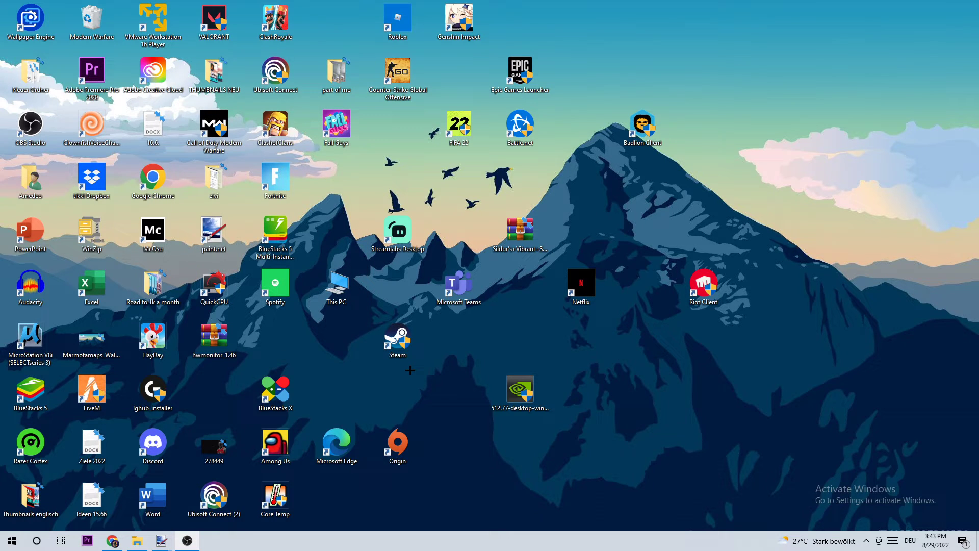
click(397, 340)
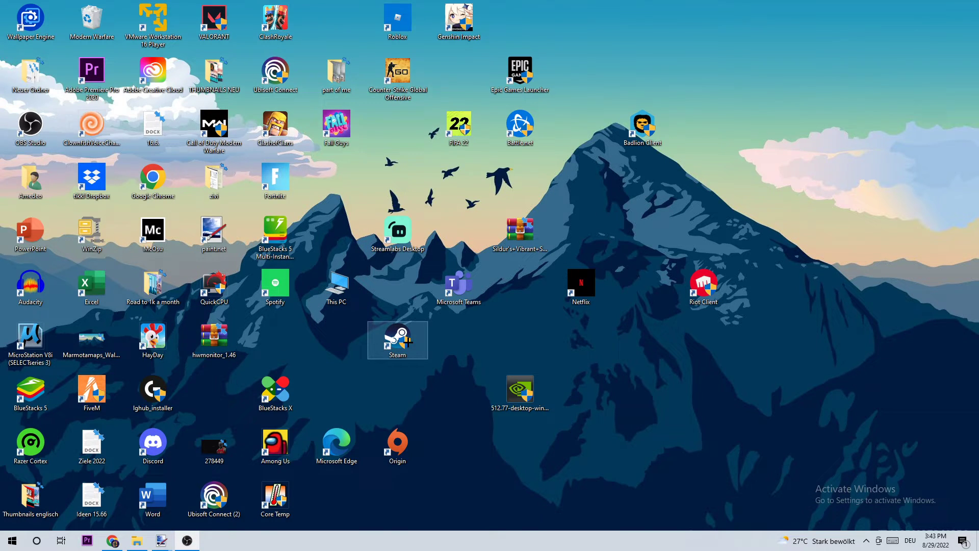